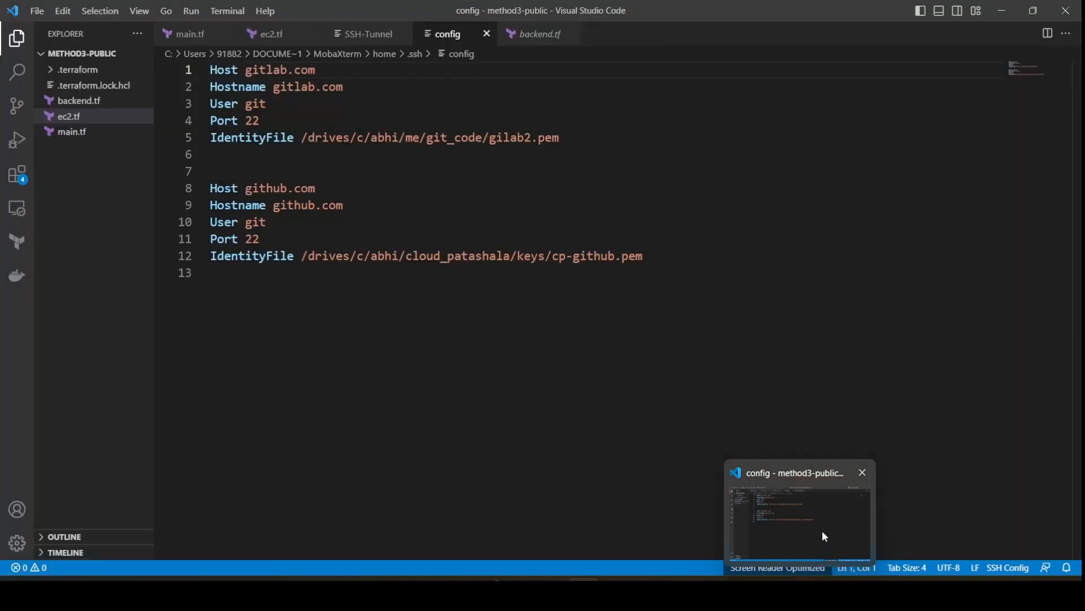
text(Host private-instance)
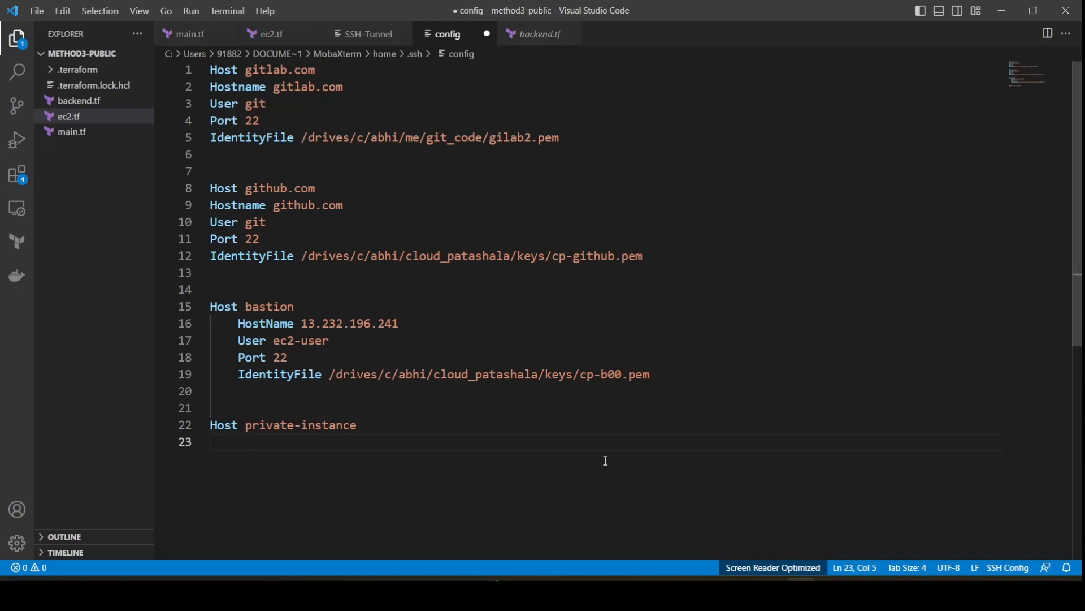
text(HostName 10.0.1.246)
text(ProxyCommand)
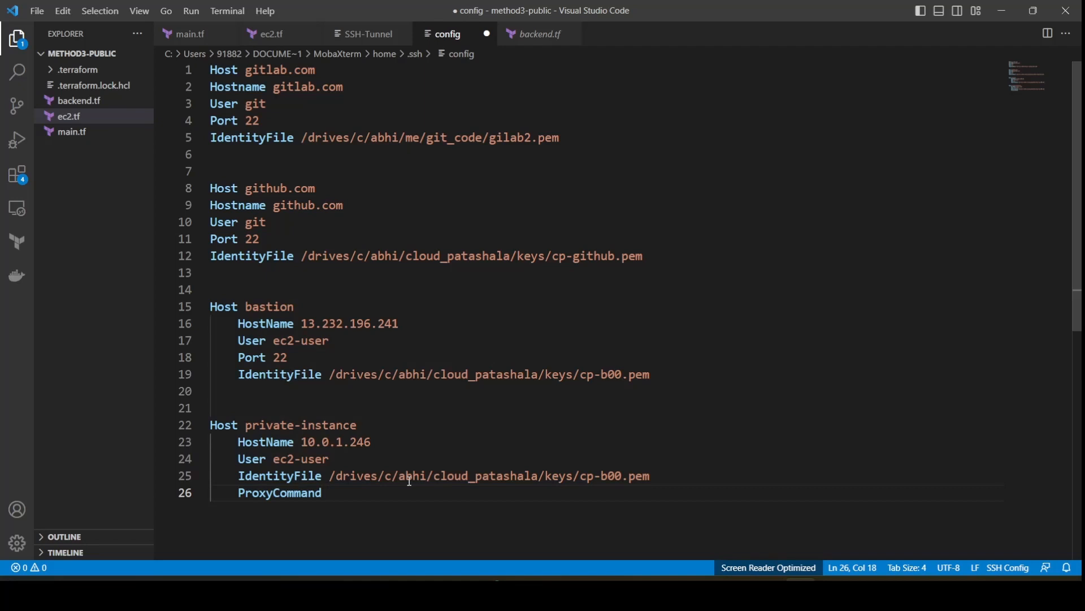
text(ssh -W %h:)
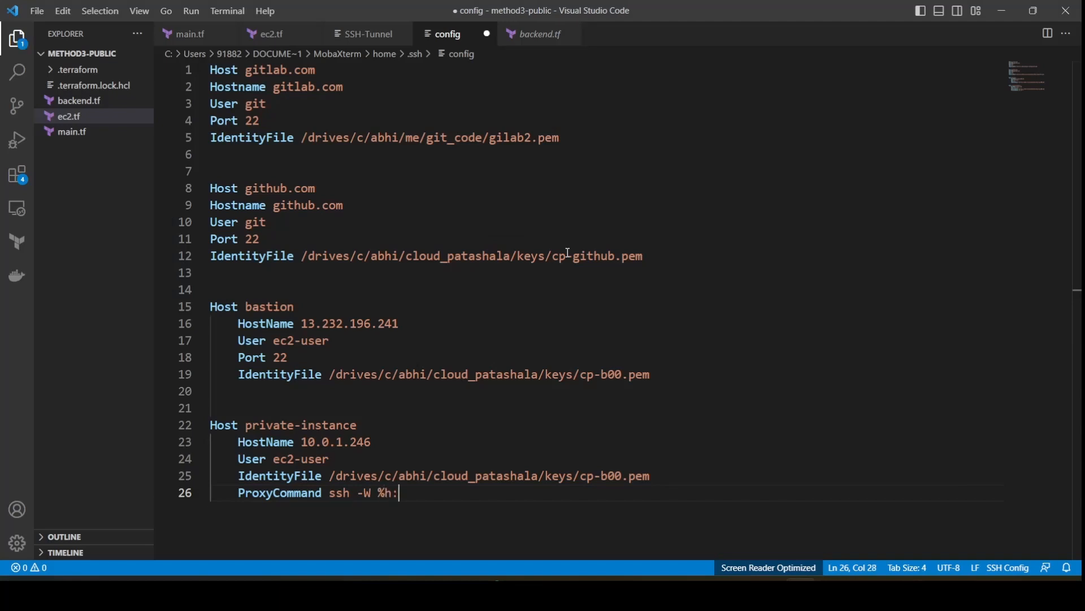
text(%p)
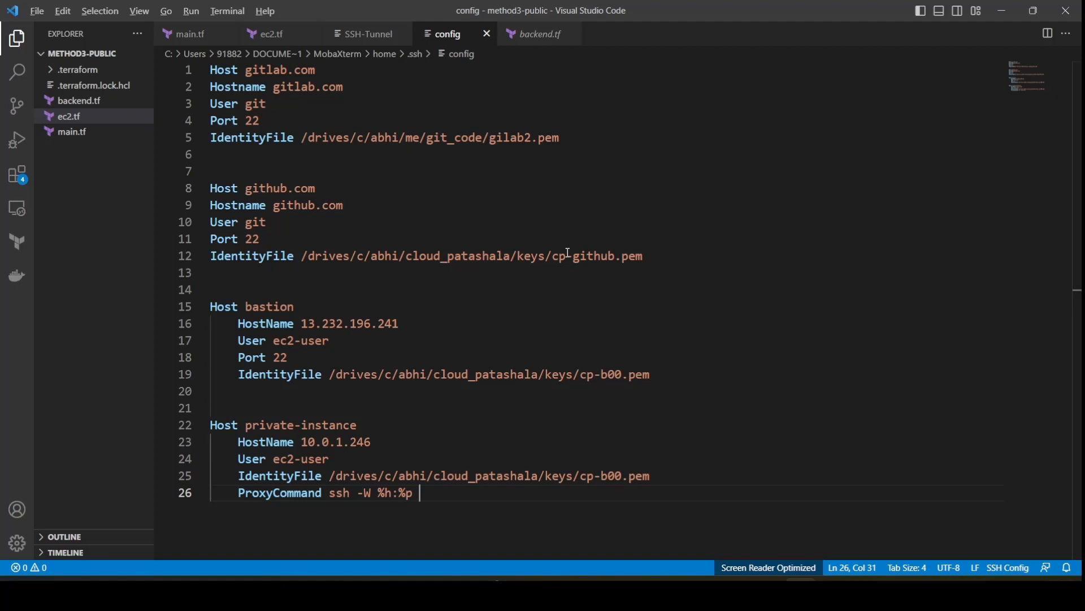